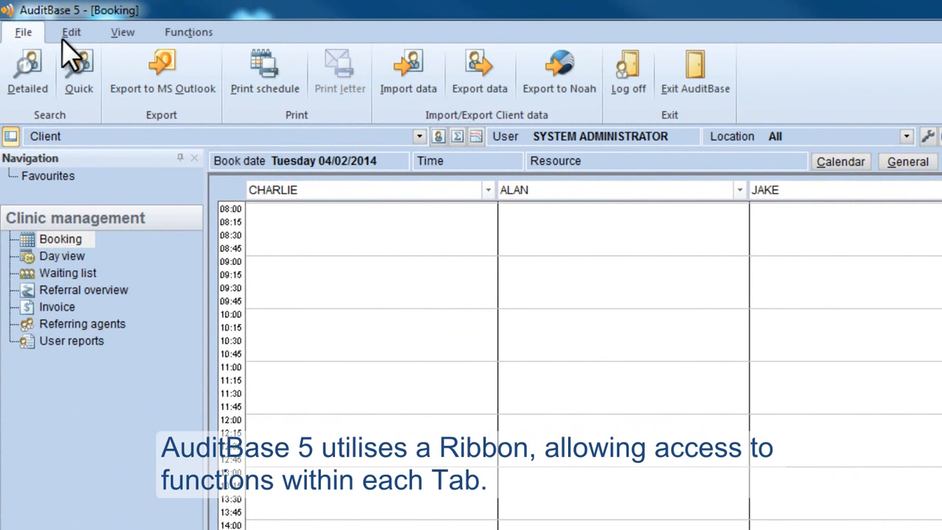
- Cycle through the Edit, View and Functions ribbon tabs, ending on Functions
left_click(71, 32)
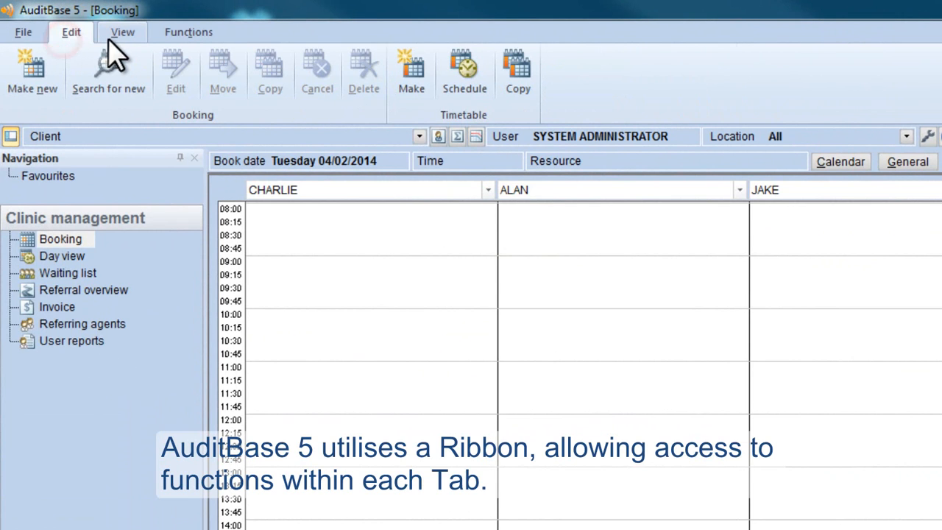
left_click(122, 31)
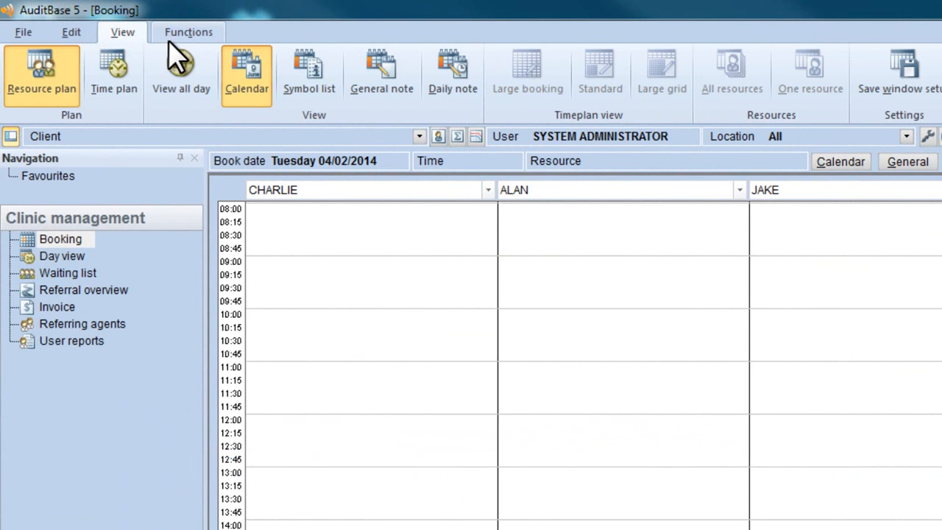
left_click(188, 32)
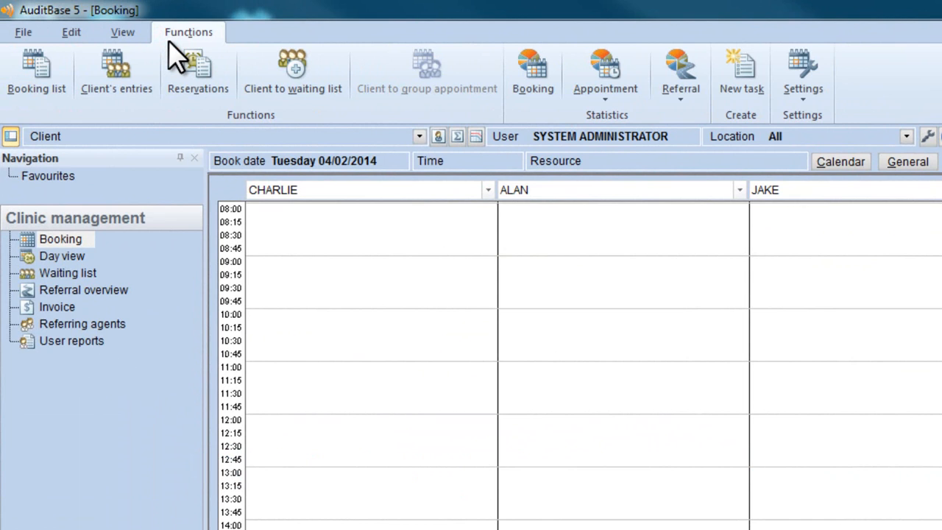
- Minimise the ribbon, preview the View tab, then pin the ribbon open on Edit
double_click(188, 32)
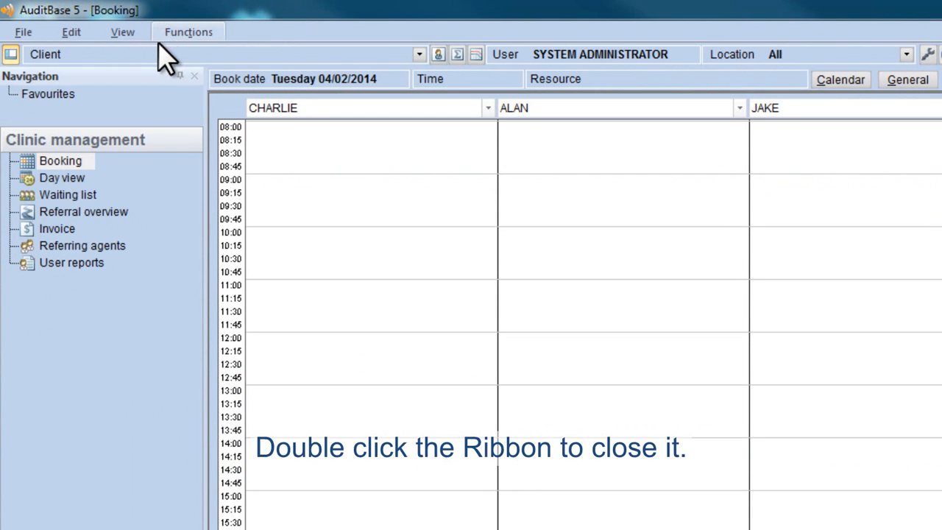
left_click(122, 31)
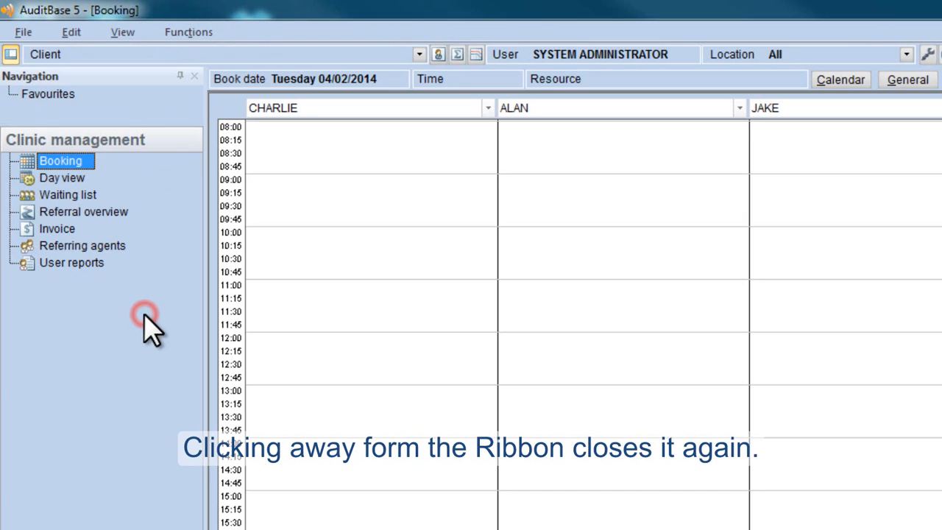
mouse_move(88, 55)
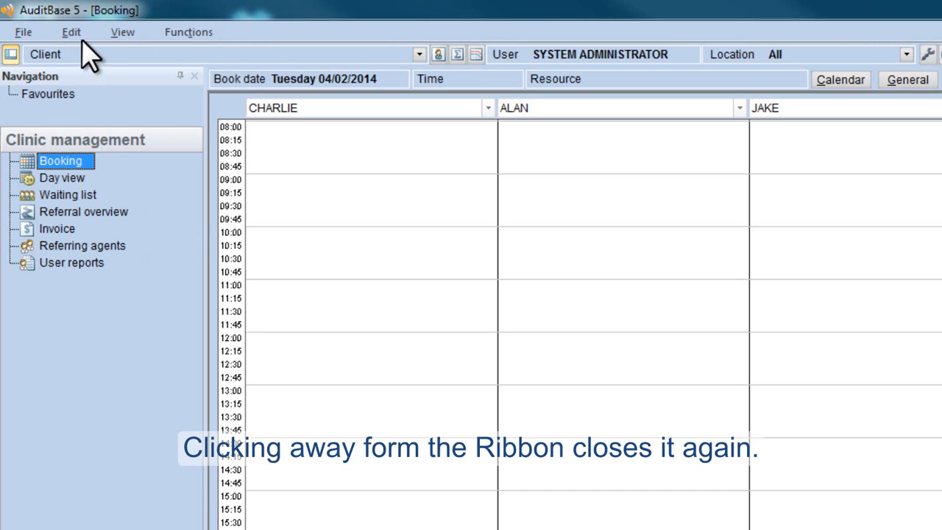
double_click(71, 32)
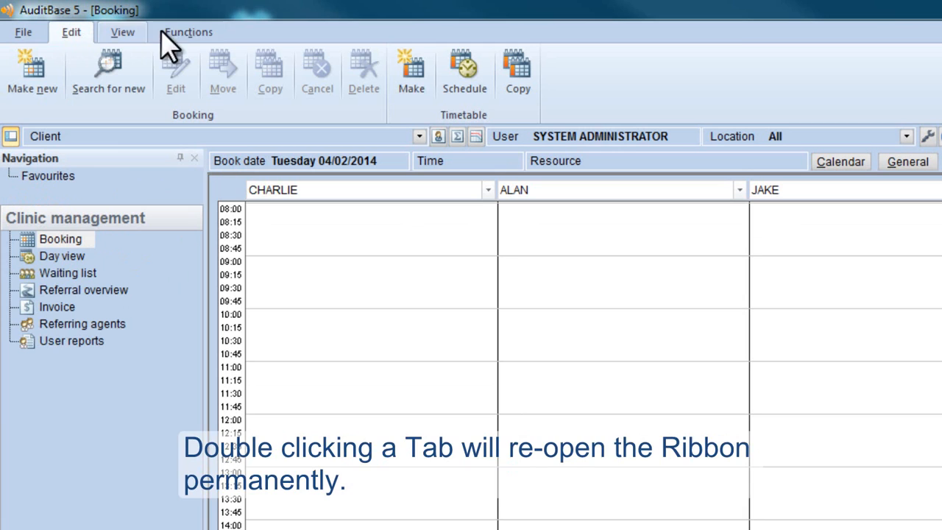
double_click(71, 32)
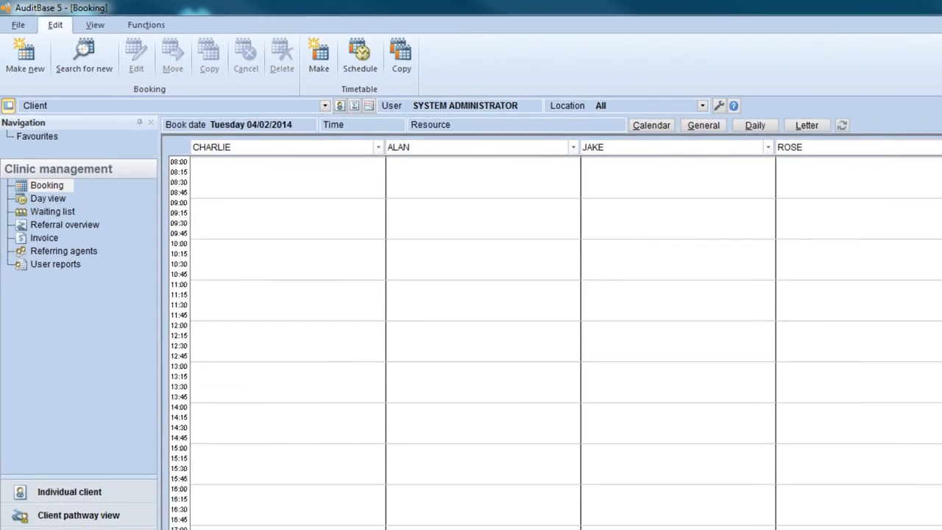
- Switch the navigation pane to Individual client, Stock management, then back to Individual client
left_click(650, 125)
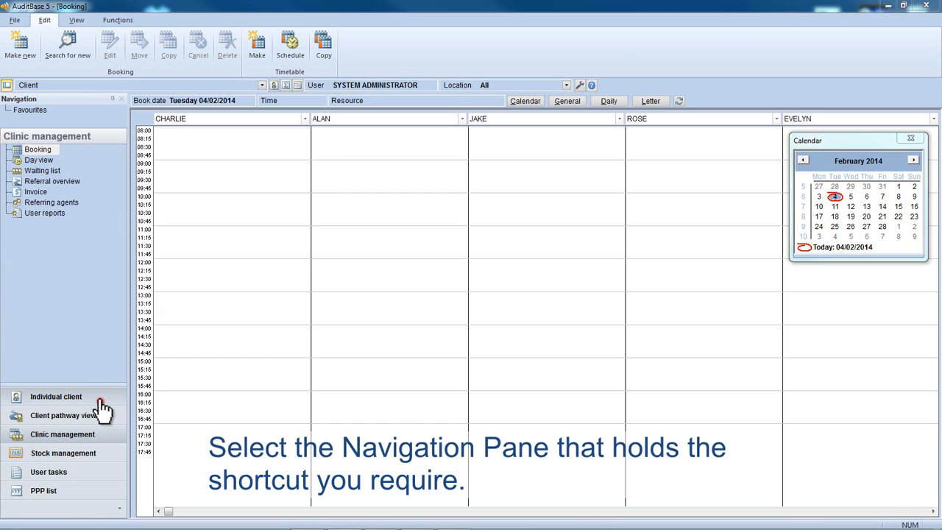
left_click(55, 396)
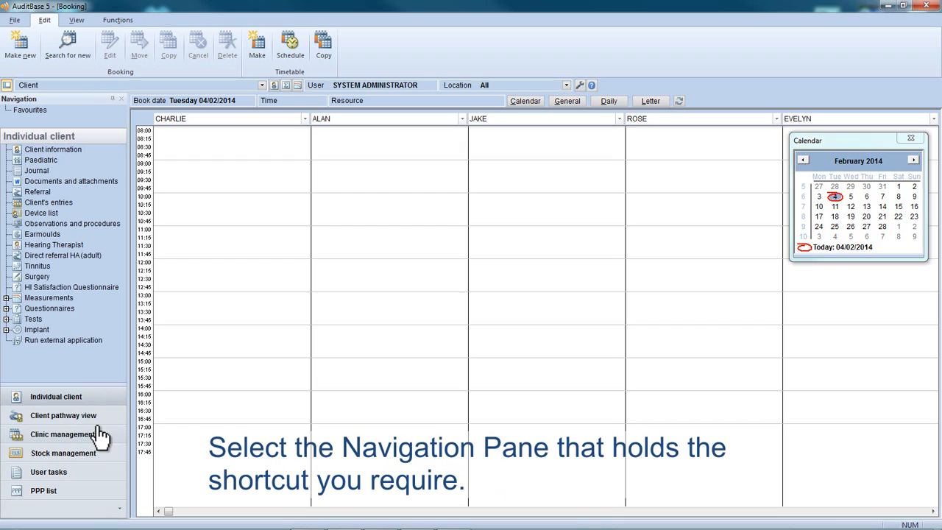
left_click(63, 452)
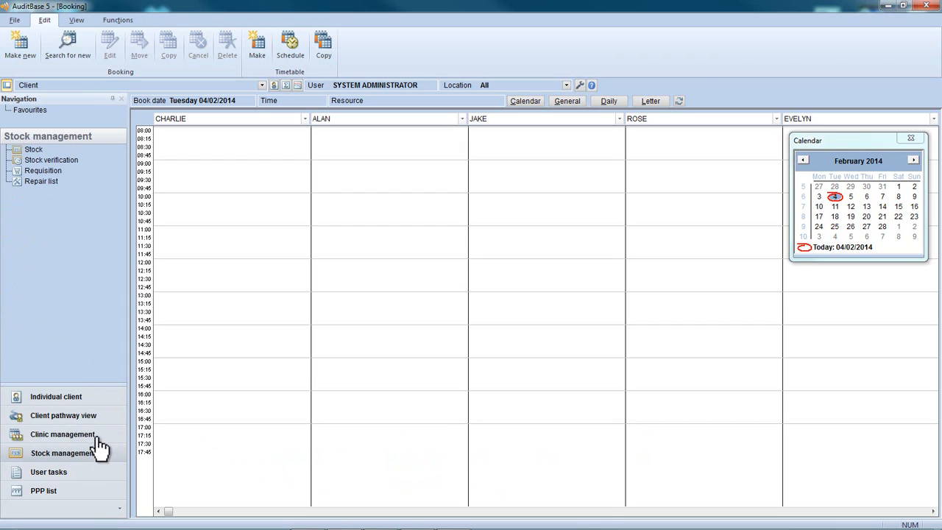
left_click(55, 396)
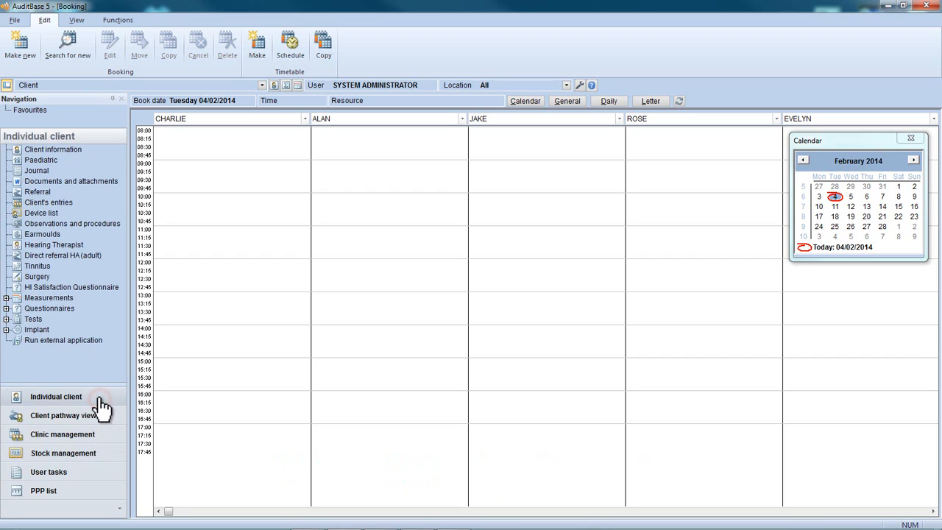
mouse_move(102, 367)
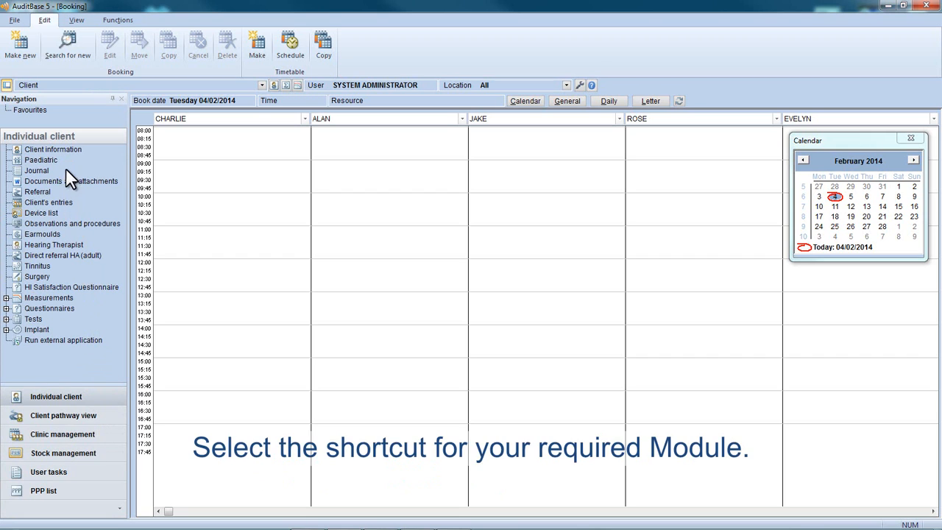
- Open Client information and load Charlie Harper from the recent clients dropdown
left_click(53, 150)
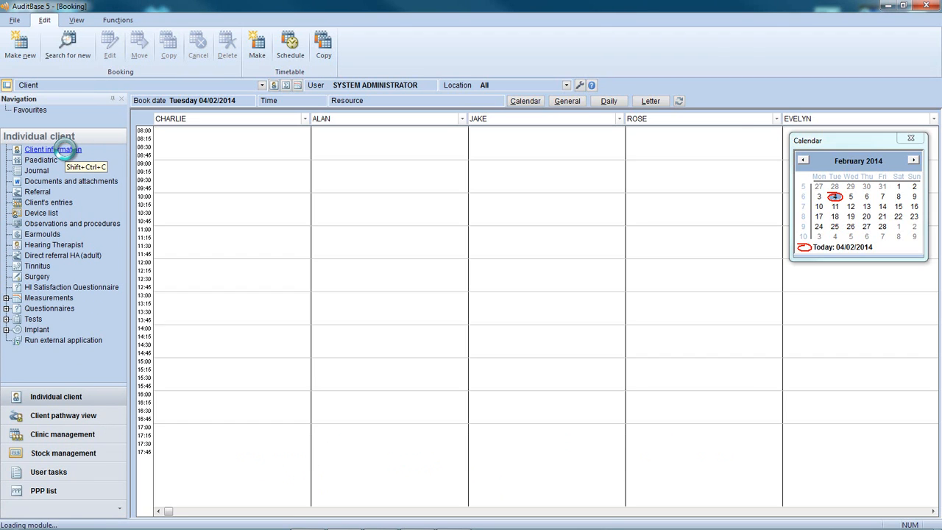
left_click(53, 149)
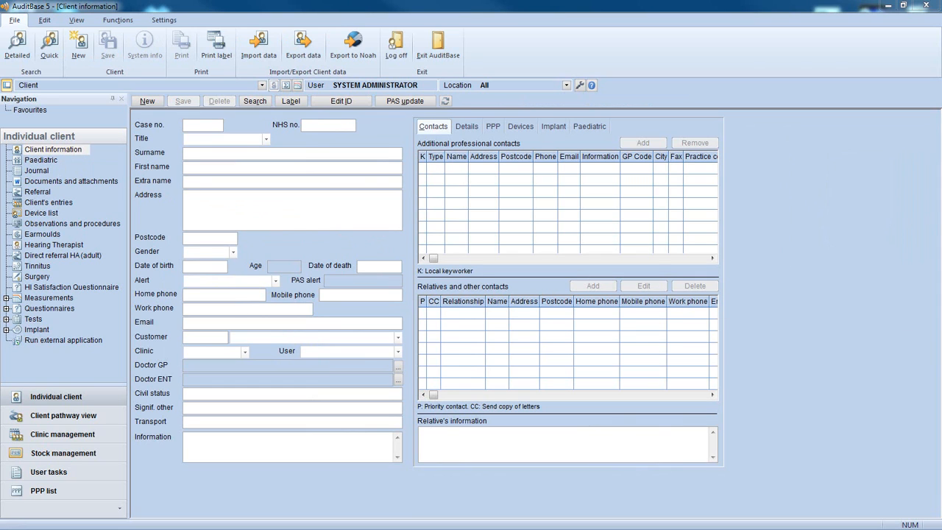
mouse_move(263, 94)
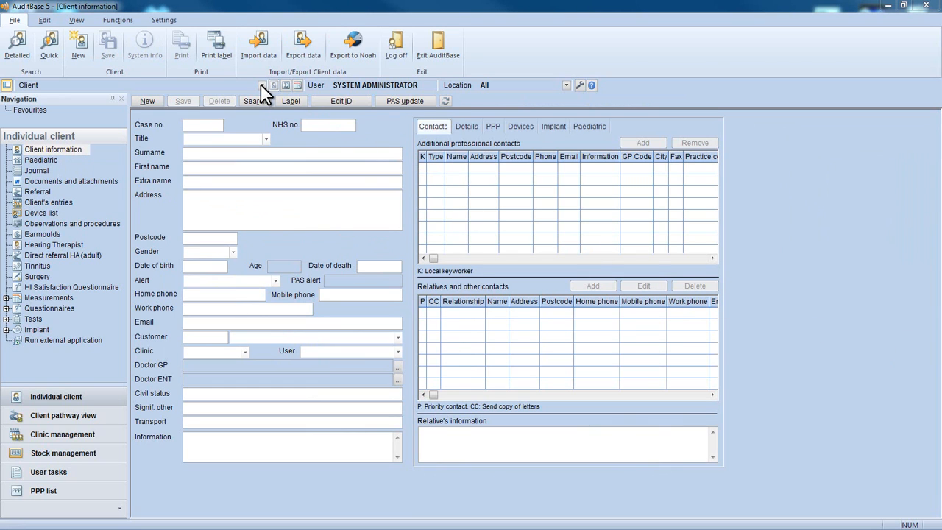
left_click(263, 84)
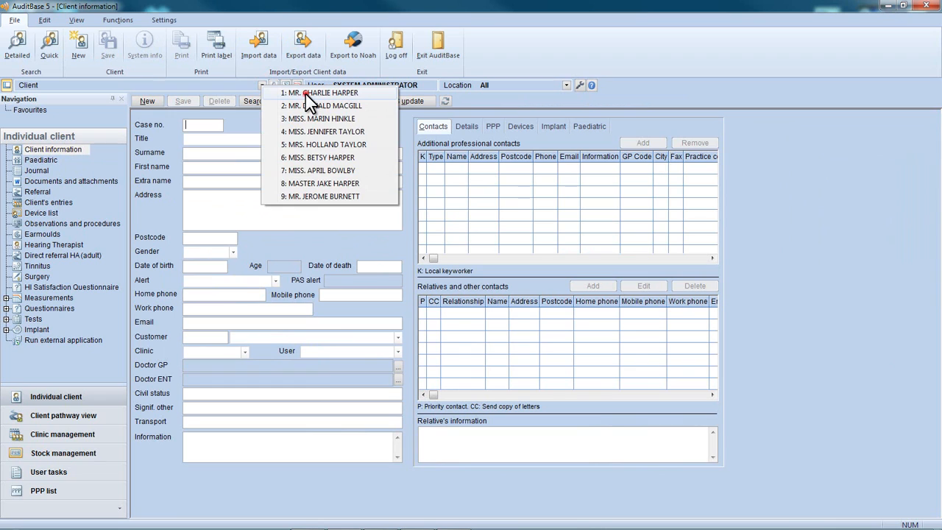
left_click(324, 92)
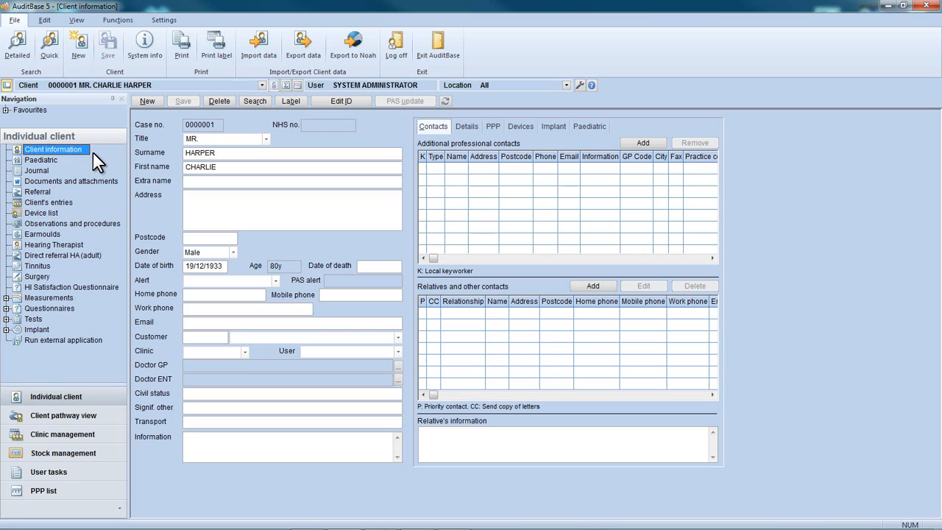
- Add Client information and, from Clinic management, Booking to Favourites
left_click(7, 111)
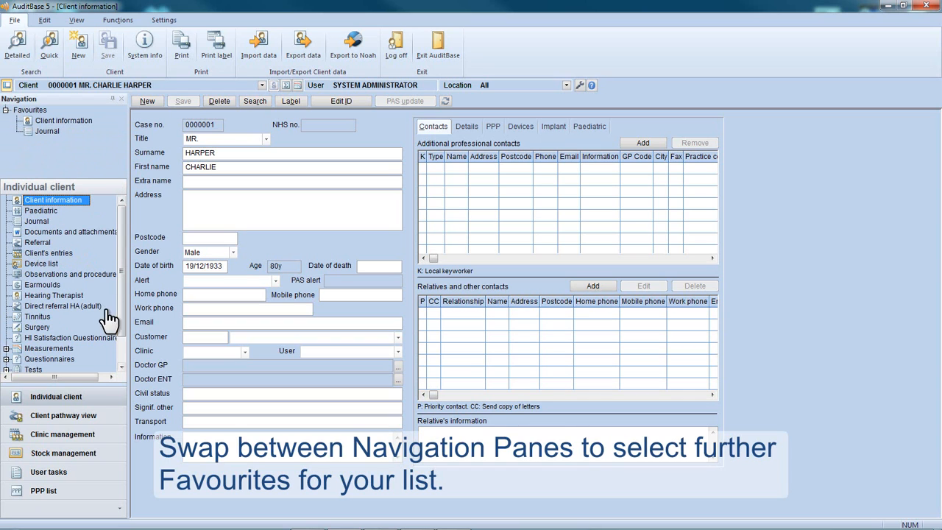
left_click(63, 433)
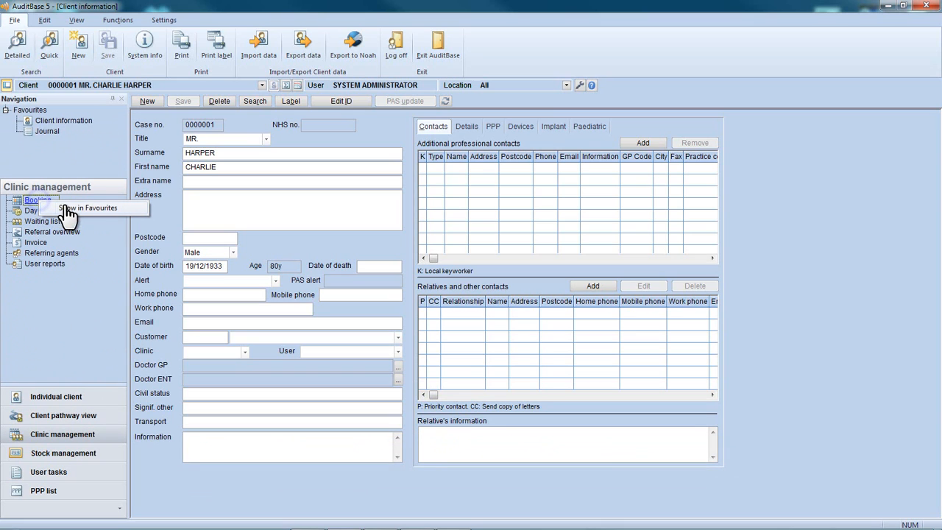
left_click(89, 208)
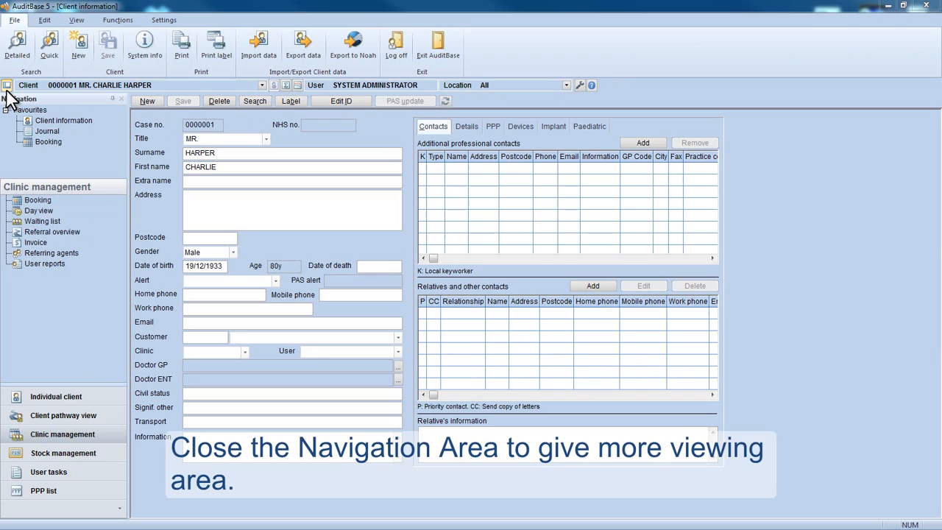
left_click(7, 85)
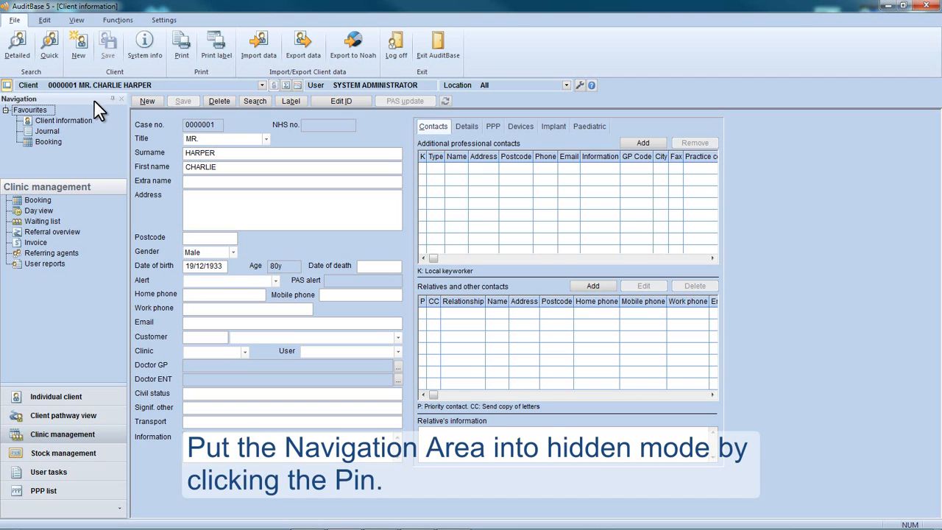
left_click(111, 101)
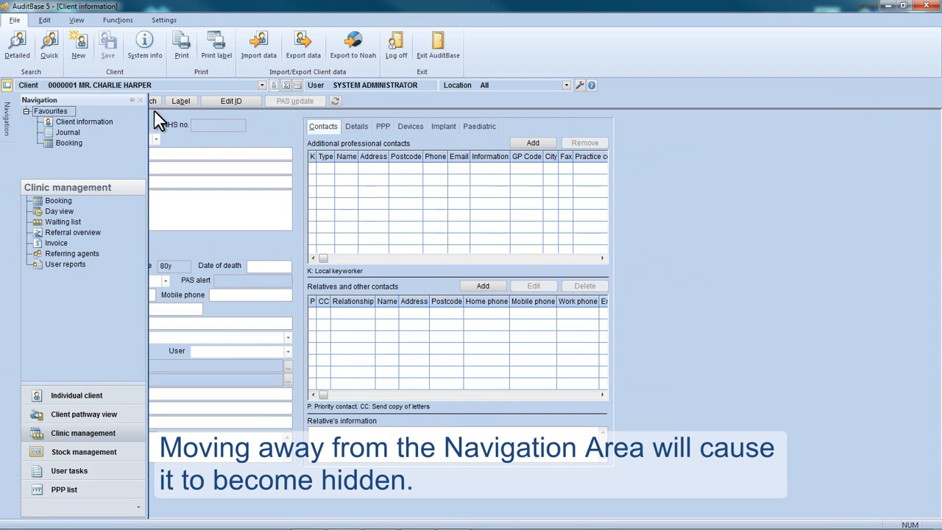
mouse_move(163, 122)
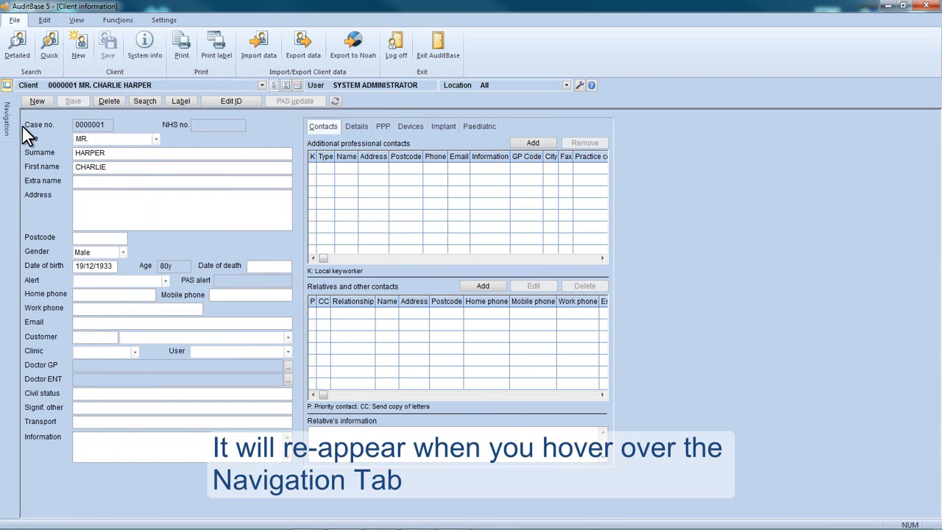
mouse_move(8, 132)
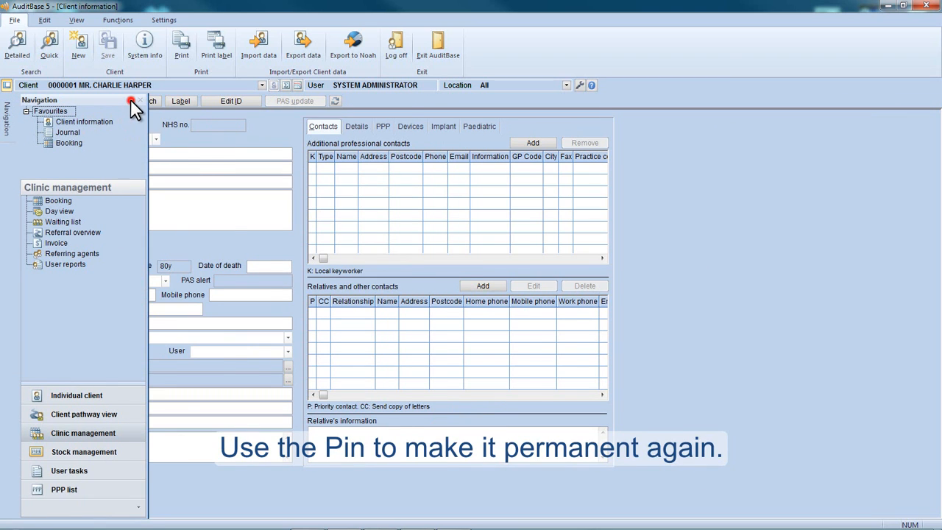
left_click(132, 100)
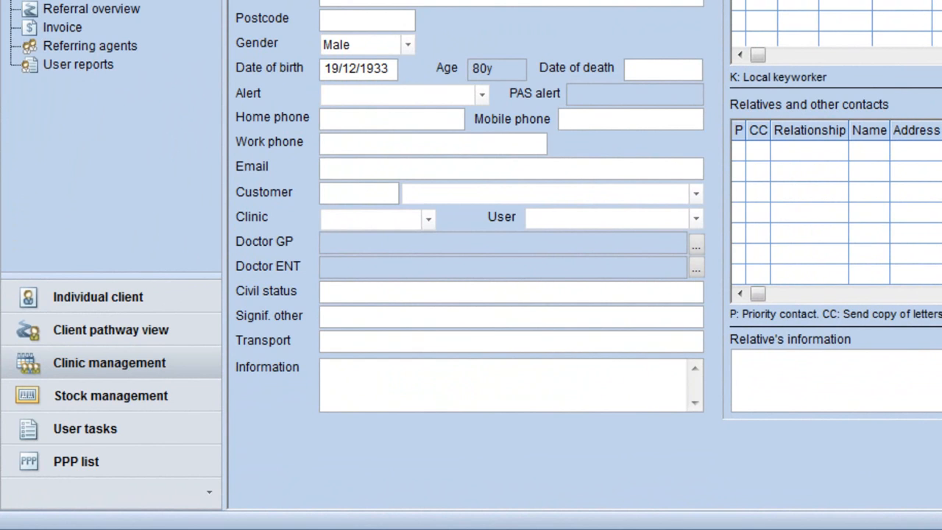
mouse_move(551, 489)
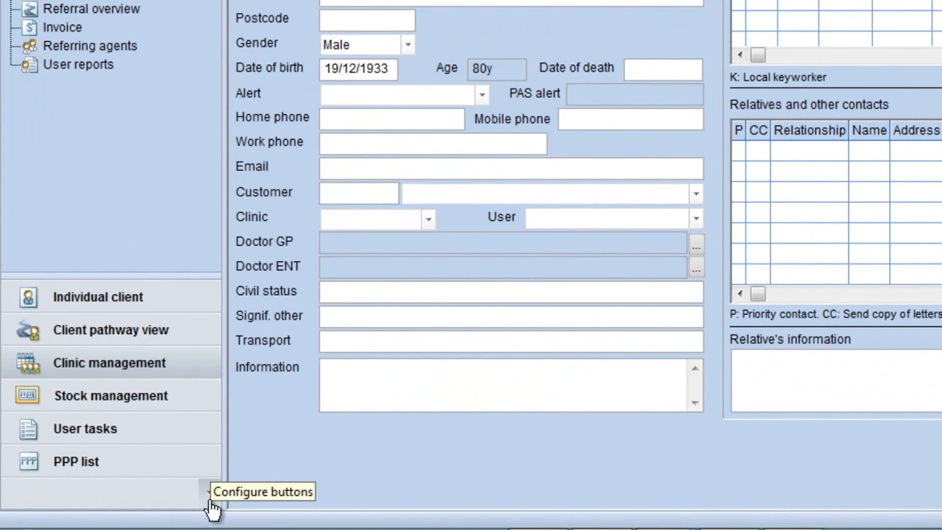
- In Navigation Pane Options, move PPP list up above User tasks and confirm
left_click(212, 494)
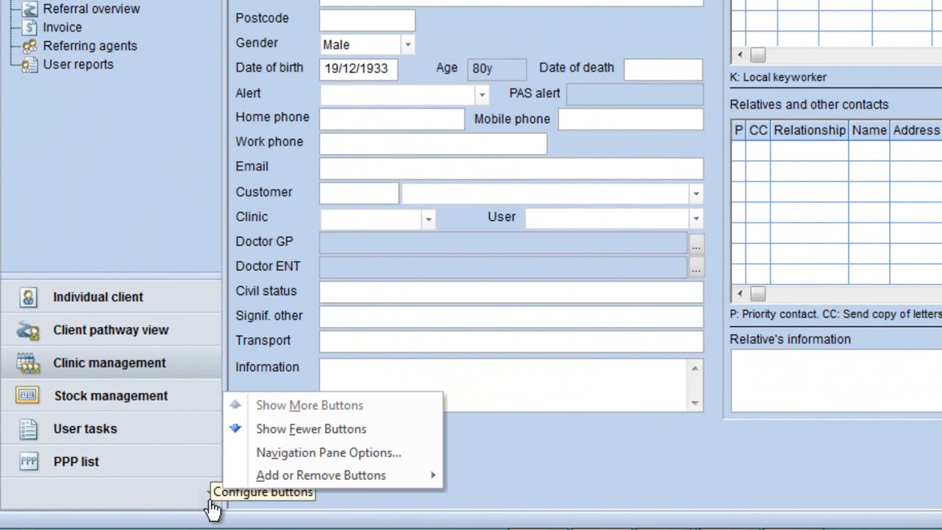
mouse_move(329, 452)
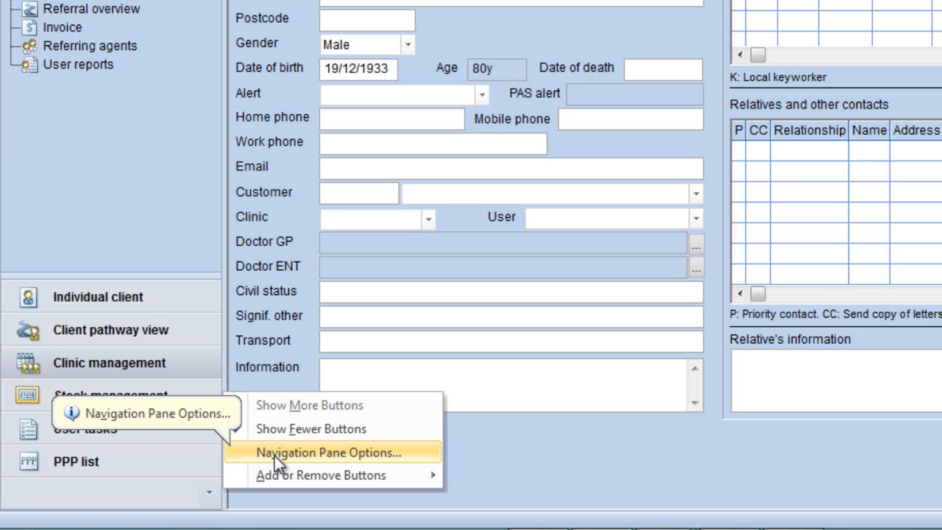
left_click(328, 452)
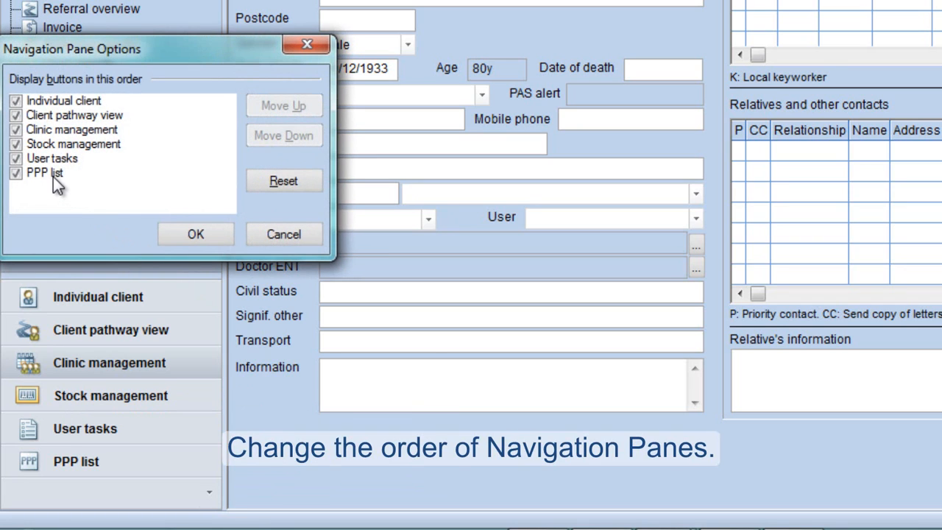
left_click(45, 172)
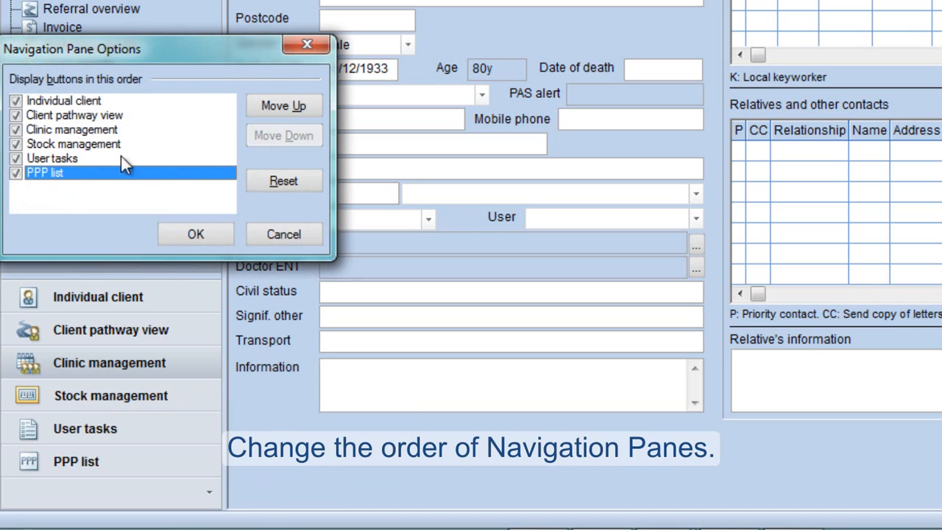
left_click(283, 105)
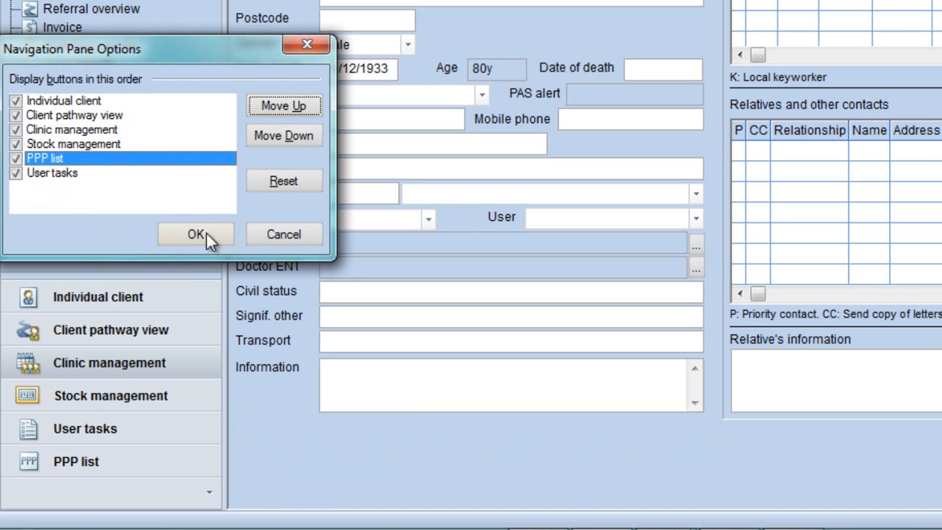
left_click(195, 234)
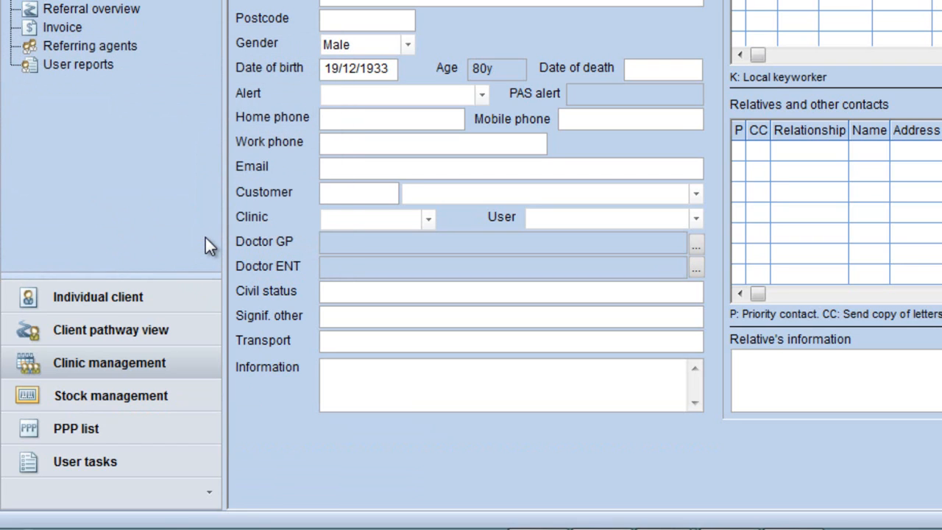
mouse_move(221, 416)
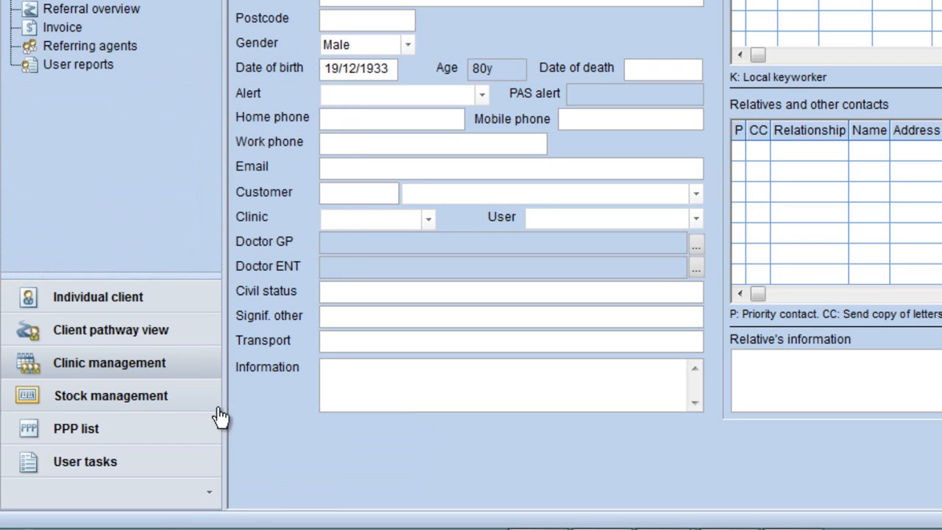
left_click(214, 486)
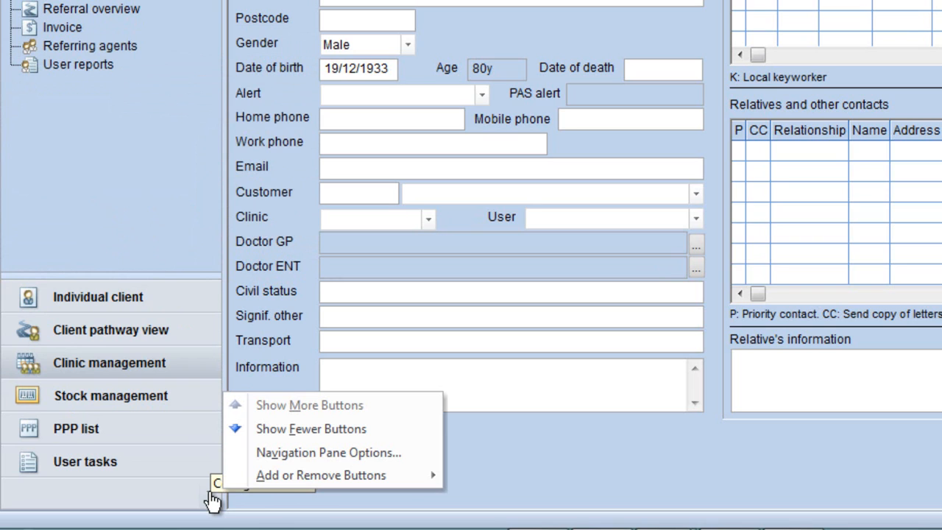
mouse_move(328, 452)
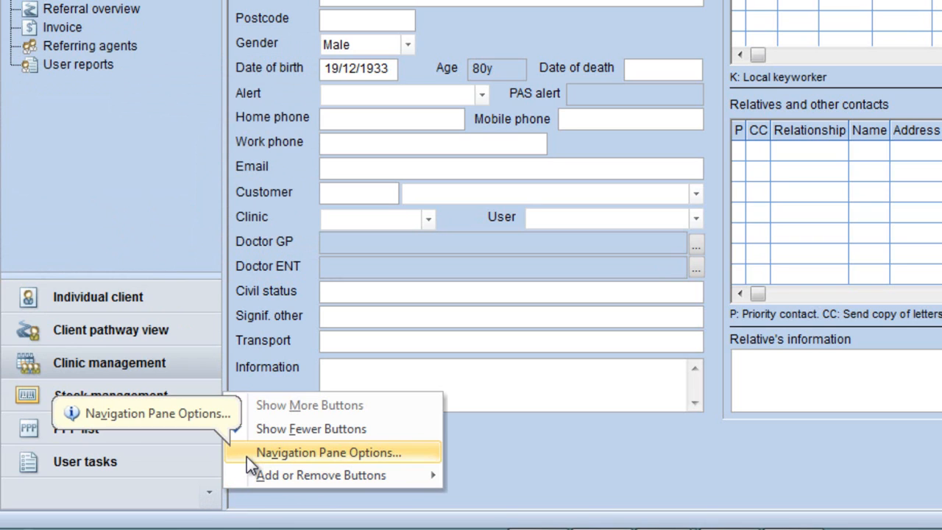
- In Navigation Pane Options, move Client pathway view below Stock management and confirm
left_click(328, 452)
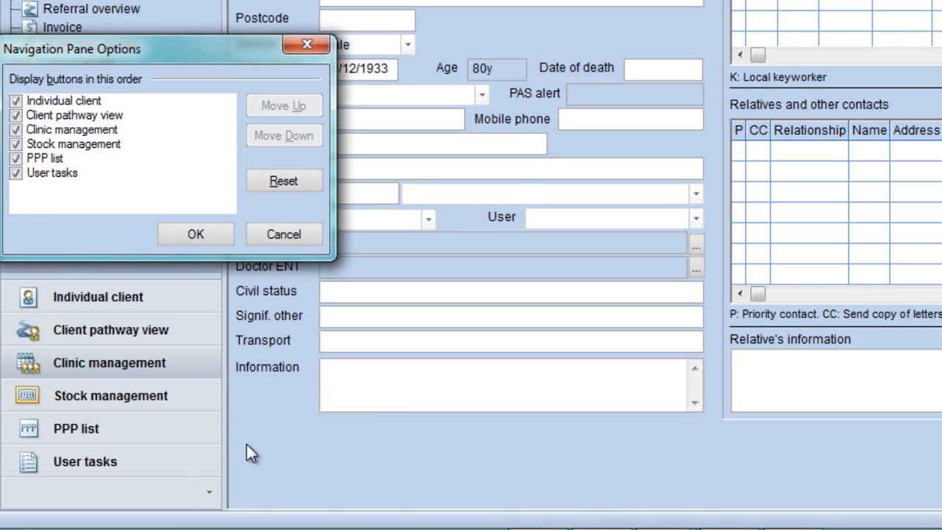
mouse_move(87, 205)
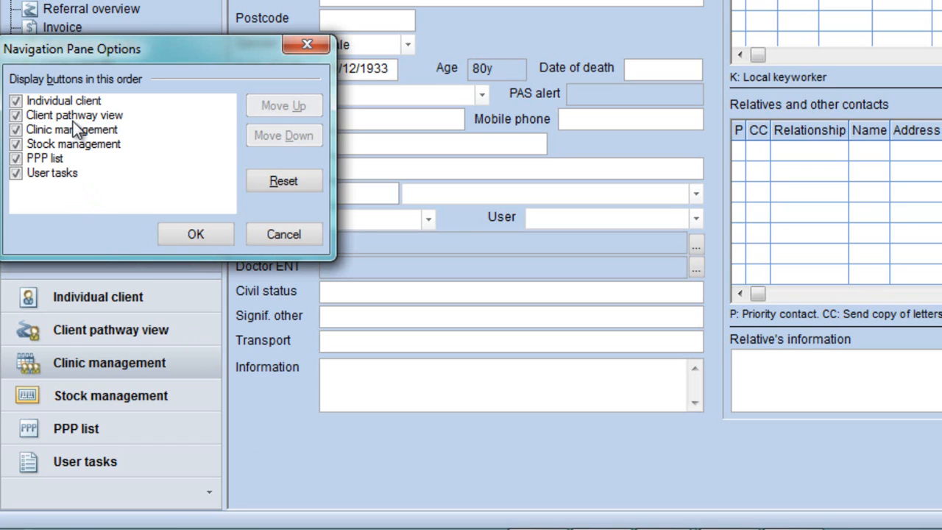
left_click(75, 115)
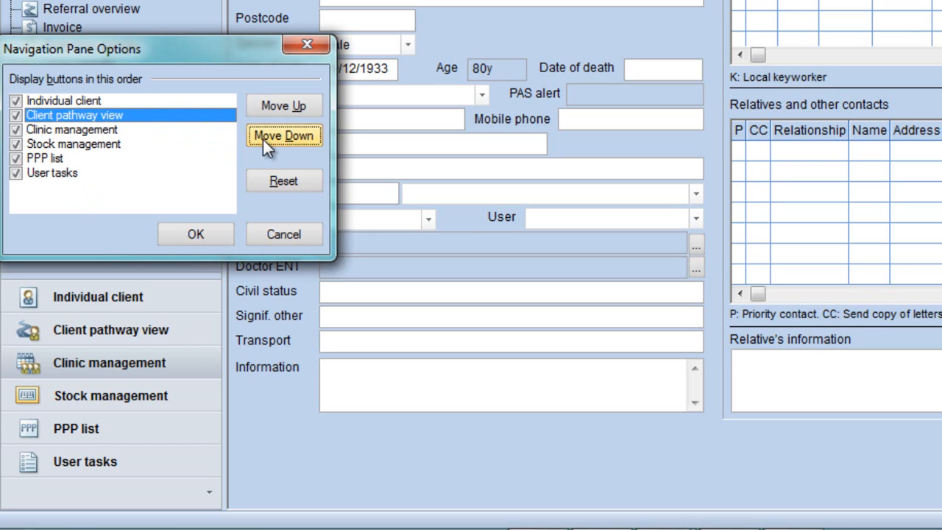
left_click(283, 136)
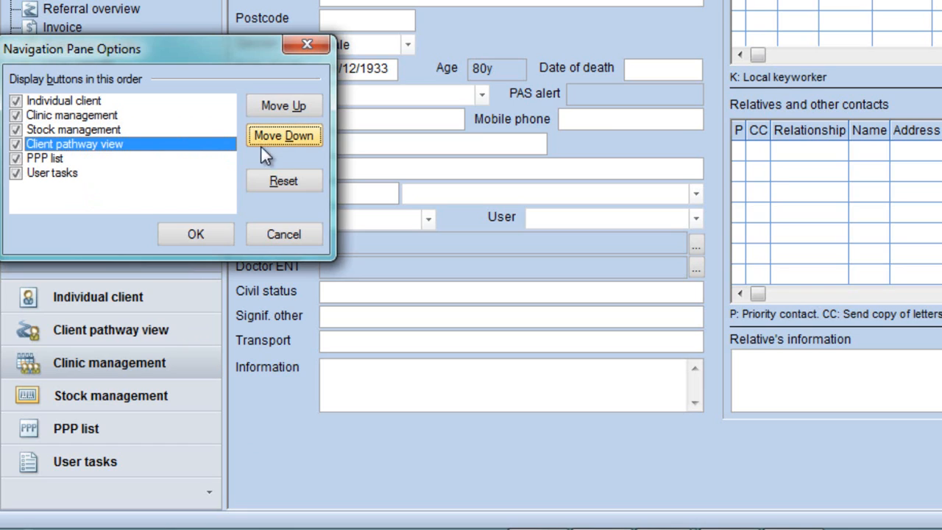
left_click(195, 233)
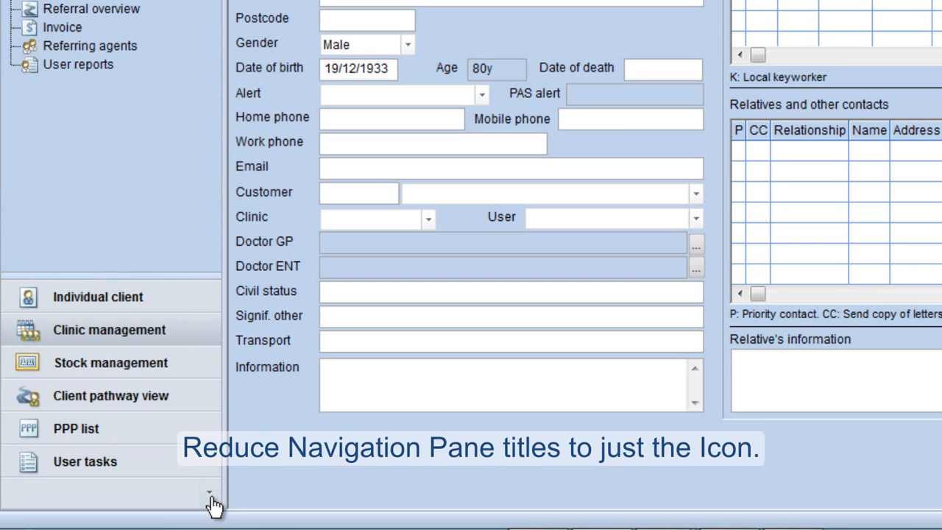
- Show fewer buttons twice, then one more, leaving only User tasks as an icon
left_click(209, 492)
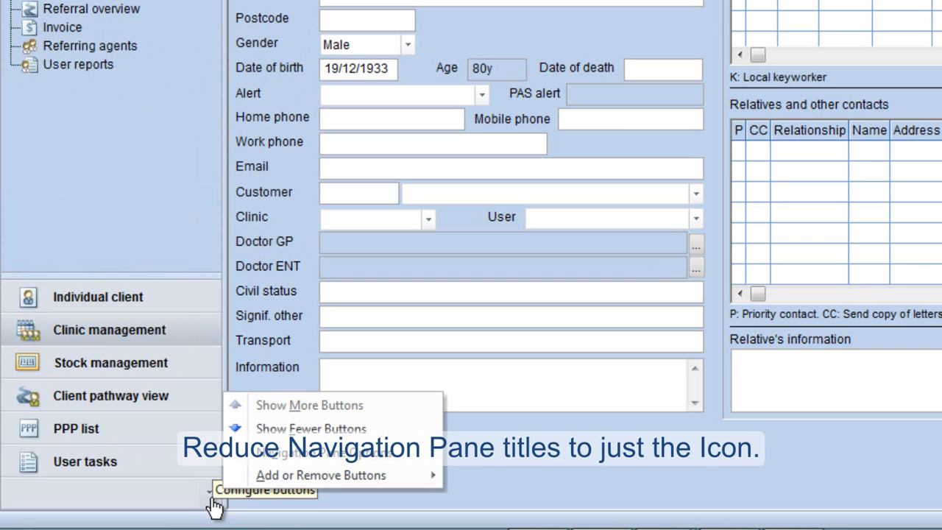
left_click(310, 429)
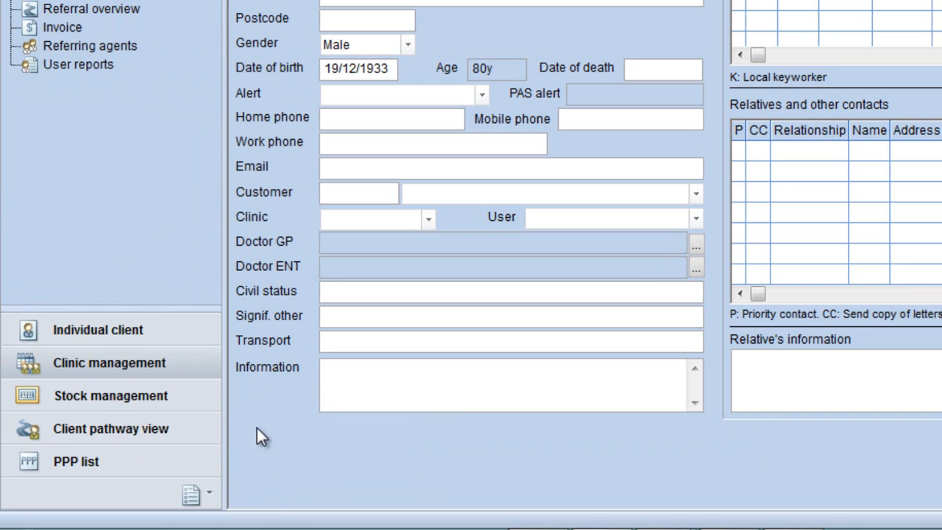
mouse_move(216, 495)
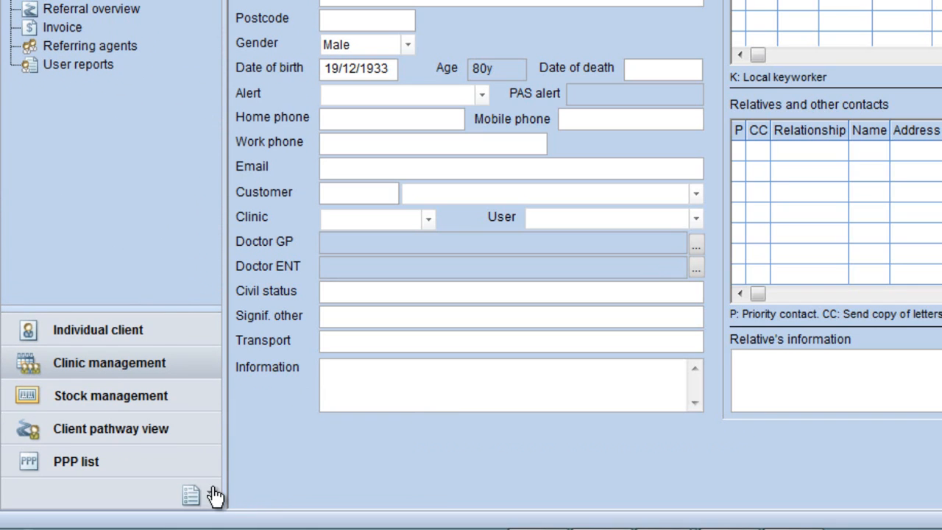
left_click(190, 495)
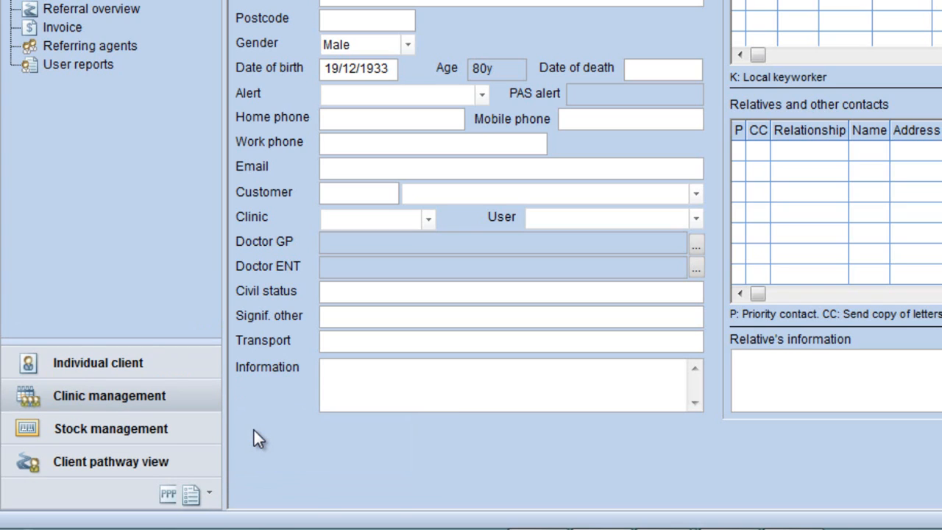
mouse_move(214, 501)
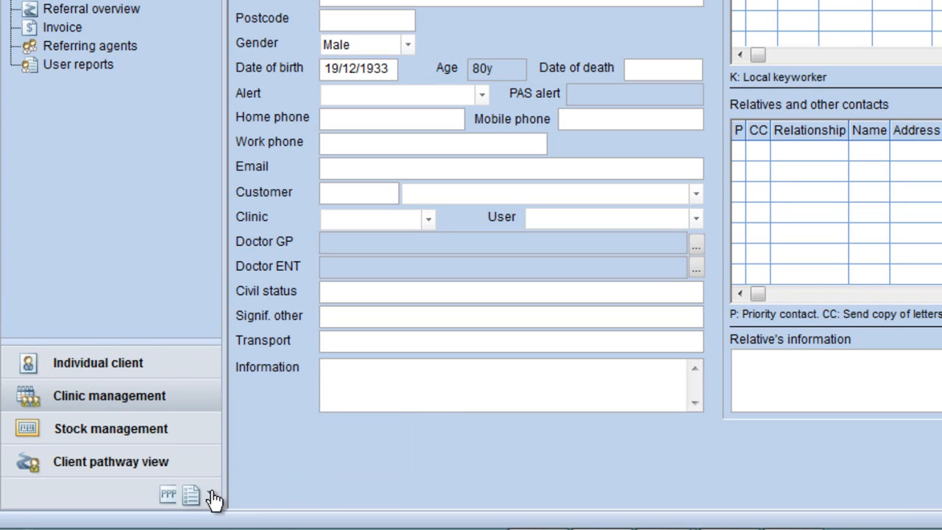
left_click(212, 495)
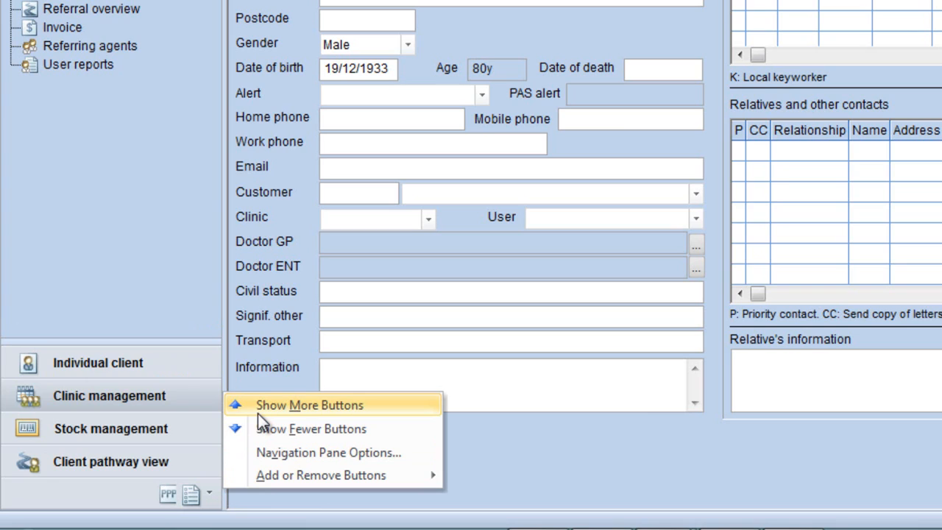
left_click(309, 405)
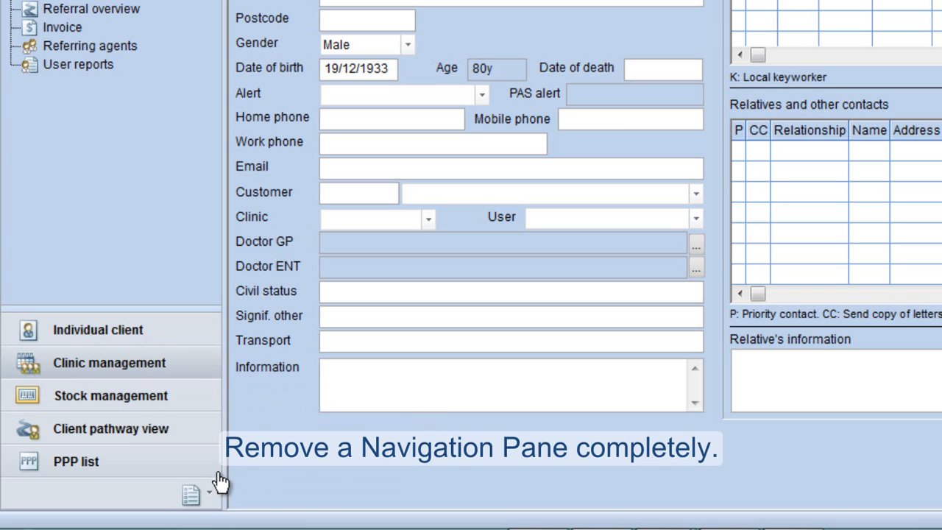
- Uncheck PPP list under Add or Remove Buttons in the Configure buttons menu
left_click(191, 495)
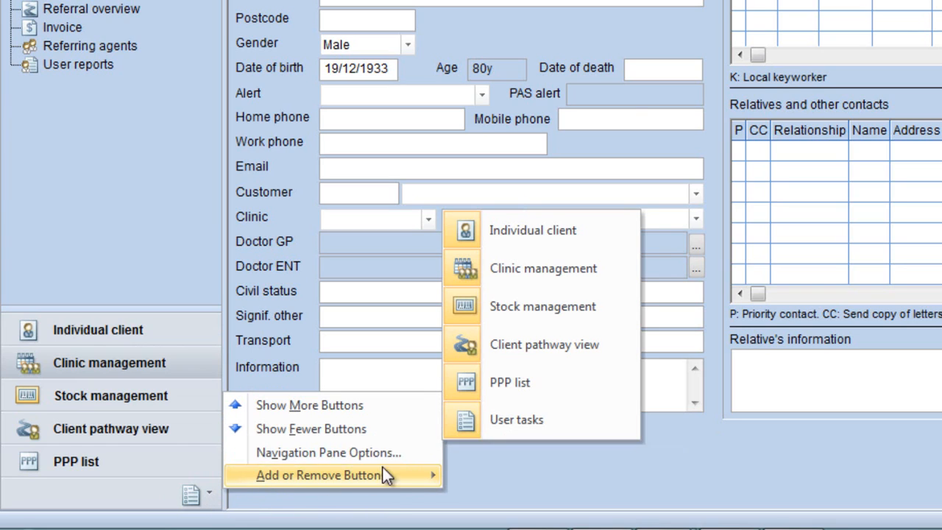
mouse_move(478, 449)
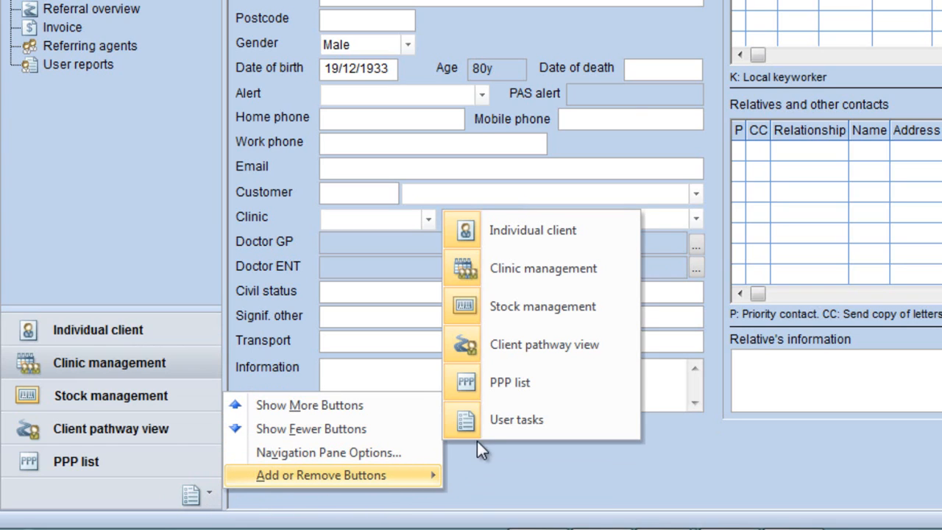
mouse_move(509, 382)
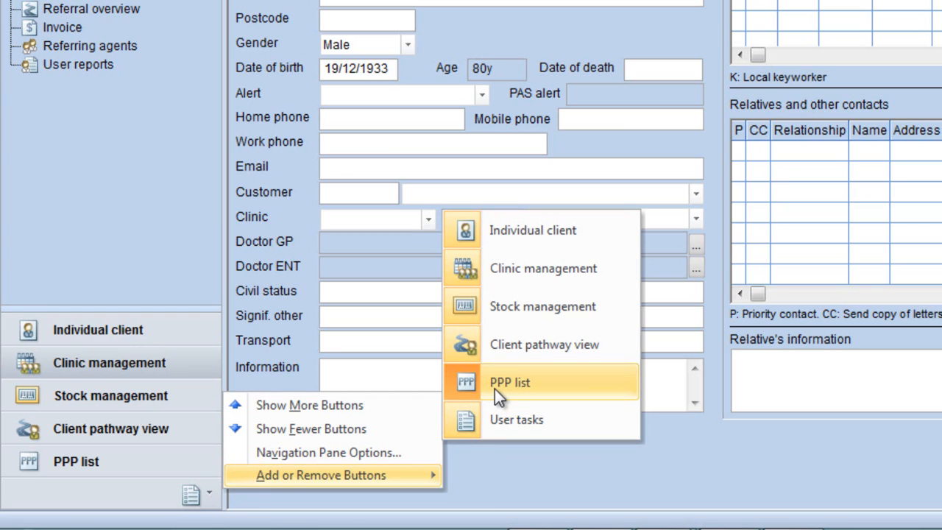
left_click(509, 382)
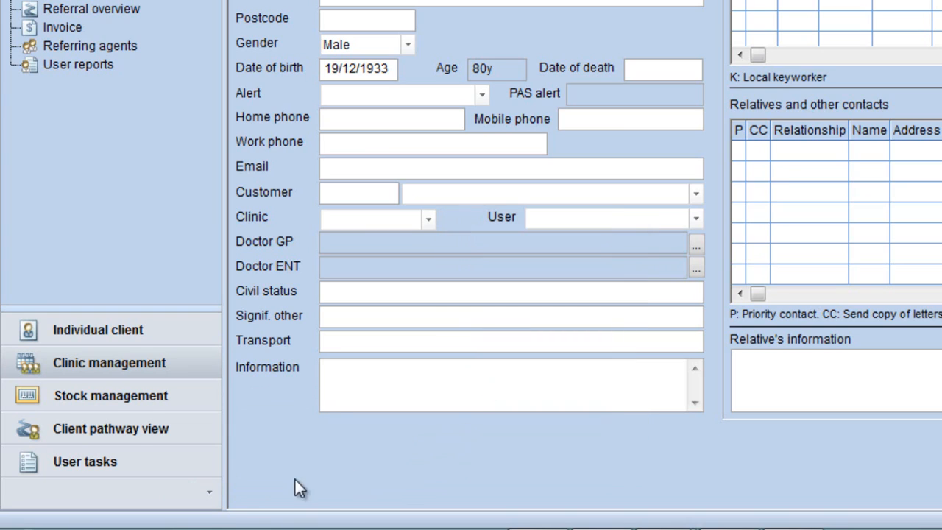
left_click(210, 492)
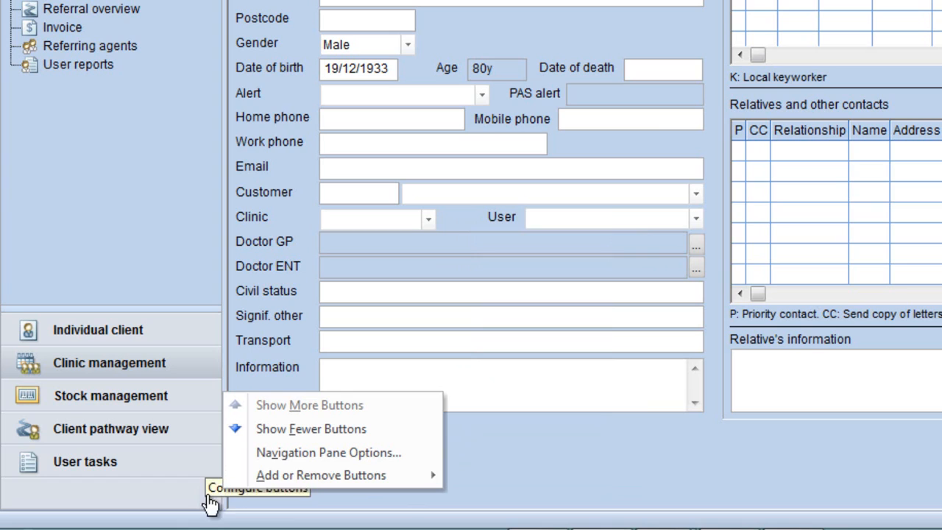